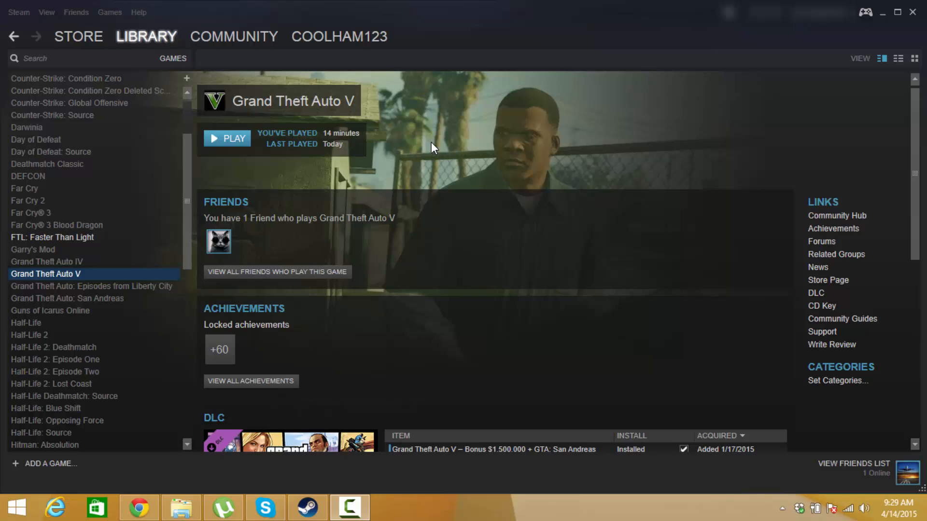
mouse_move(269, 113)
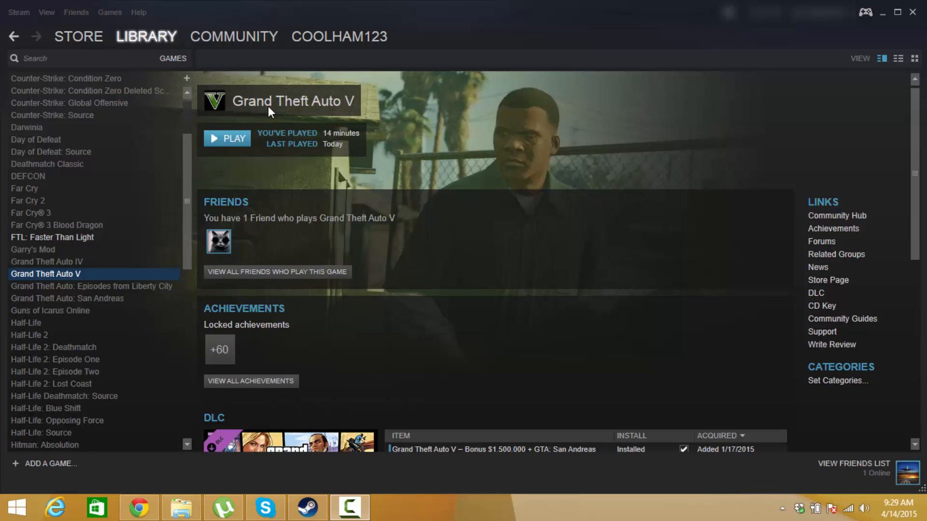
mouse_move(249, 179)
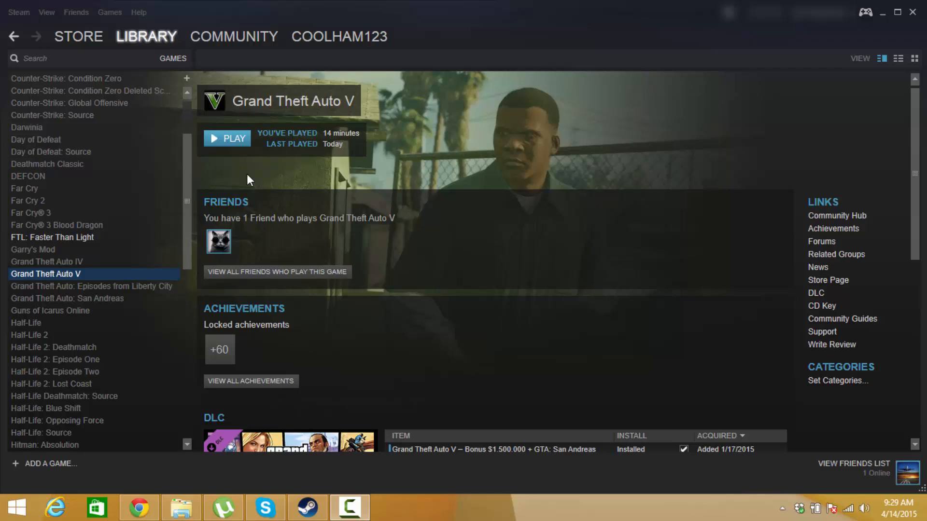
mouse_move(239, 174)
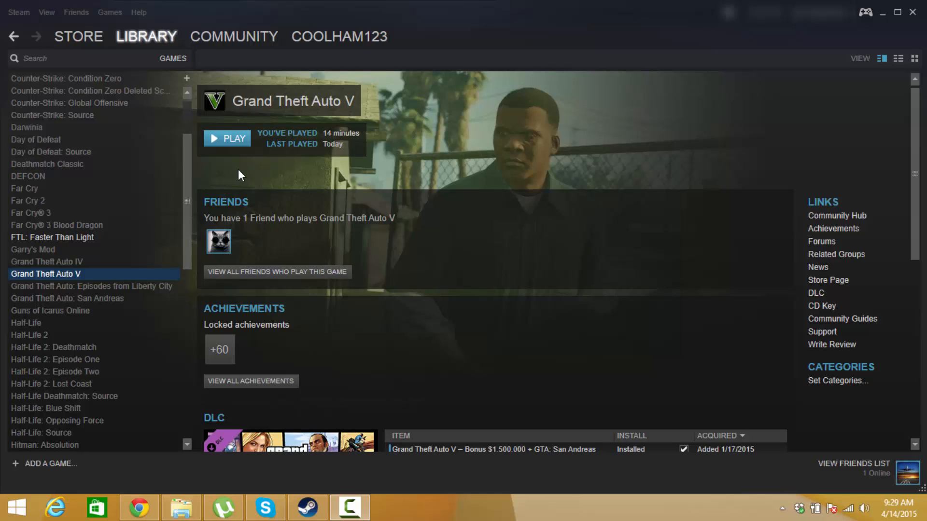
mouse_move(225, 168)
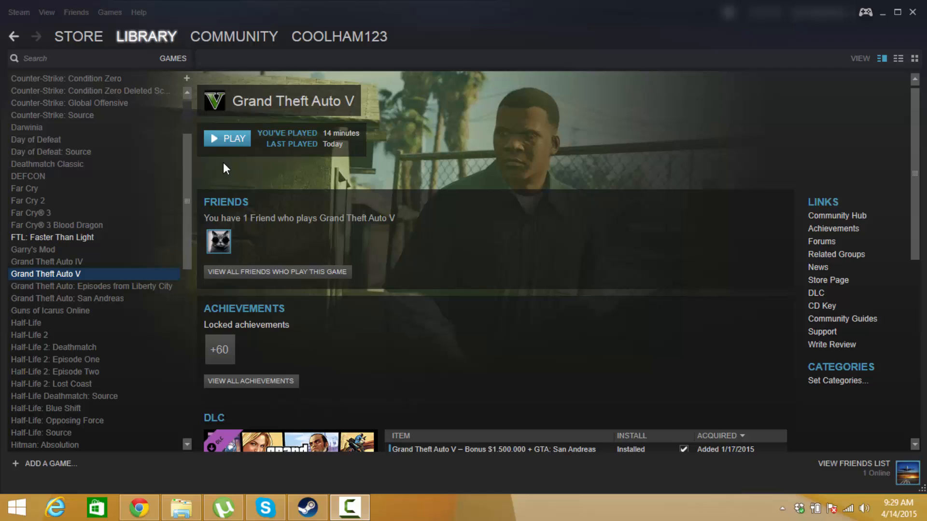
mouse_move(468, 204)
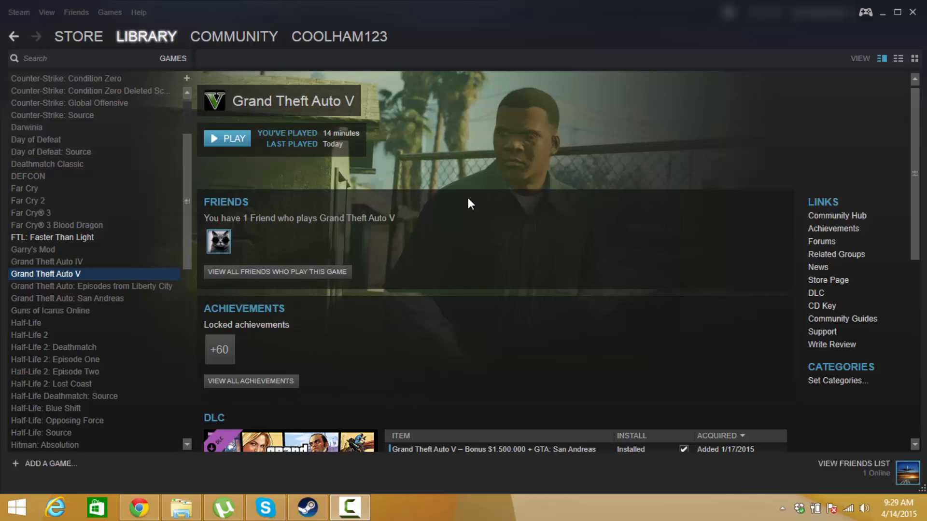
mouse_move(849, 30)
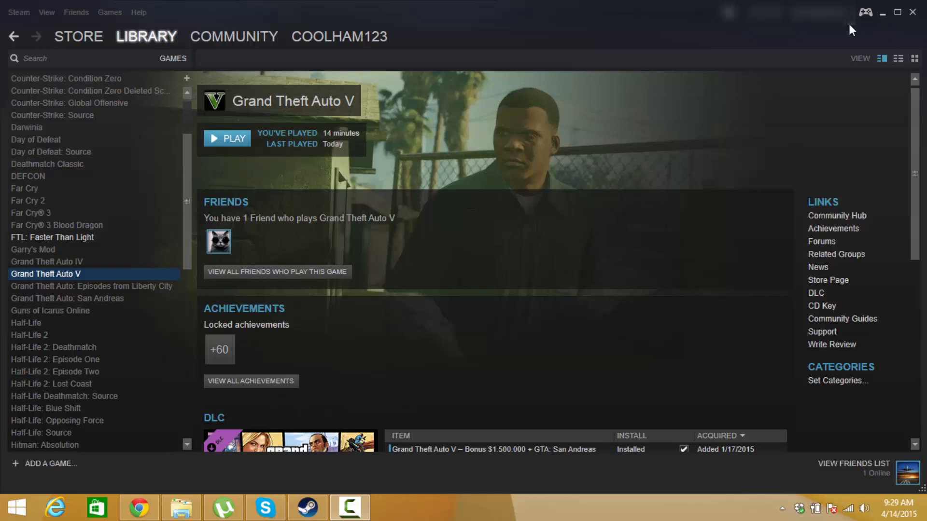
mouse_move(135, 473)
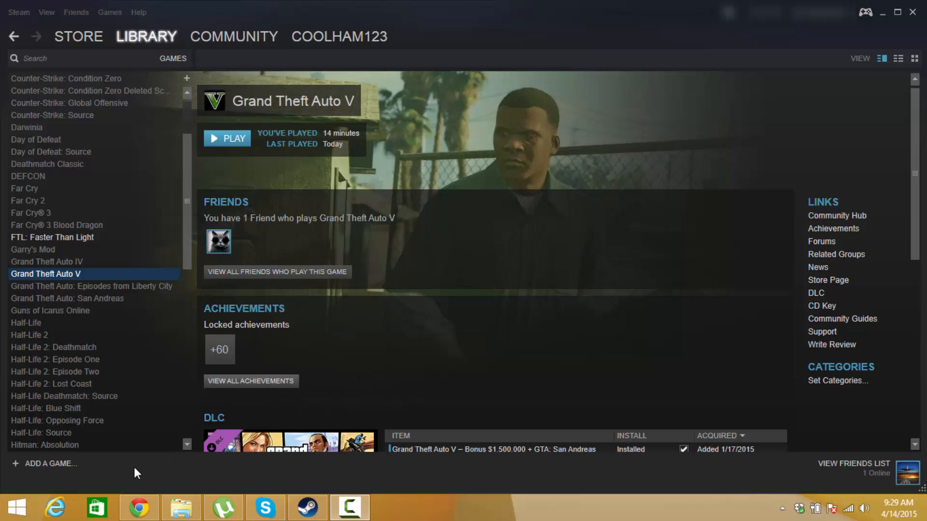
mouse_move(21, 496)
type("device manager")
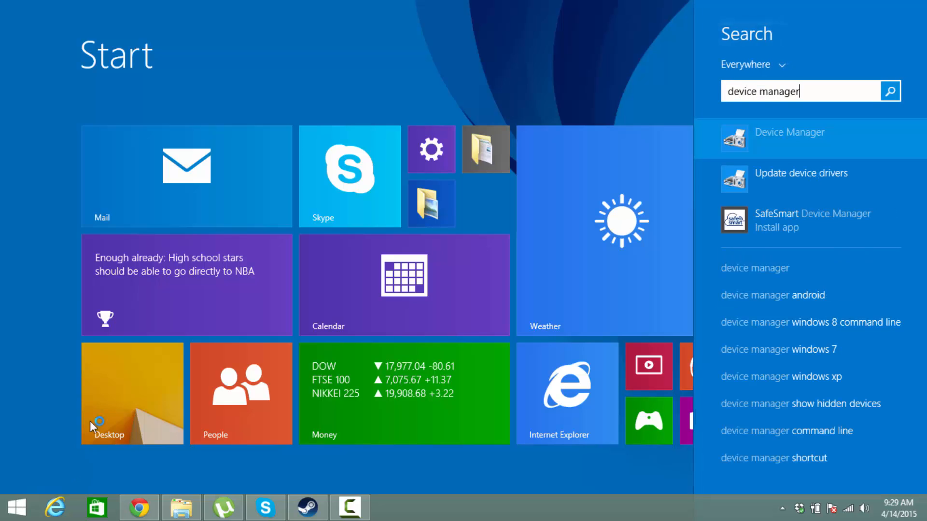
- Open Device Manager, centre its window, and expand Display adapters to show Intel HD 3000 and GT 540M
left_click(790, 138)
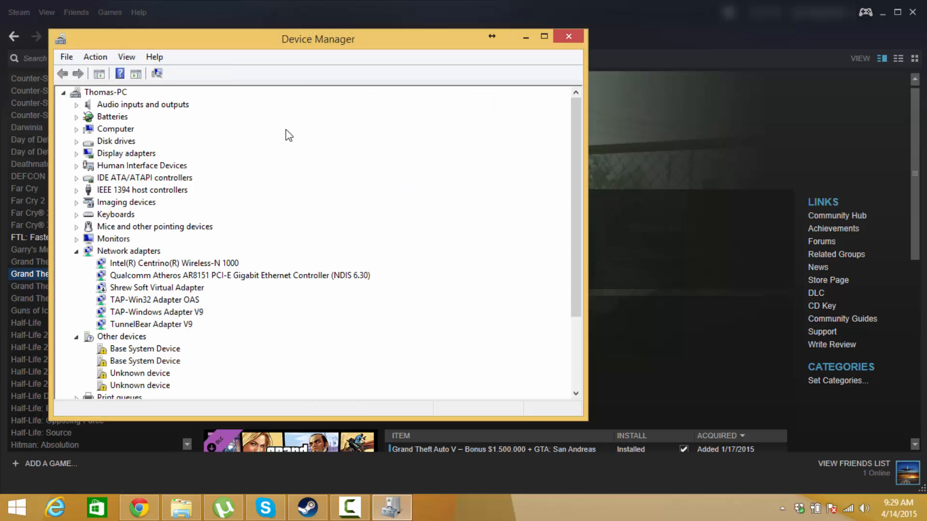
mouse_move(197, 52)
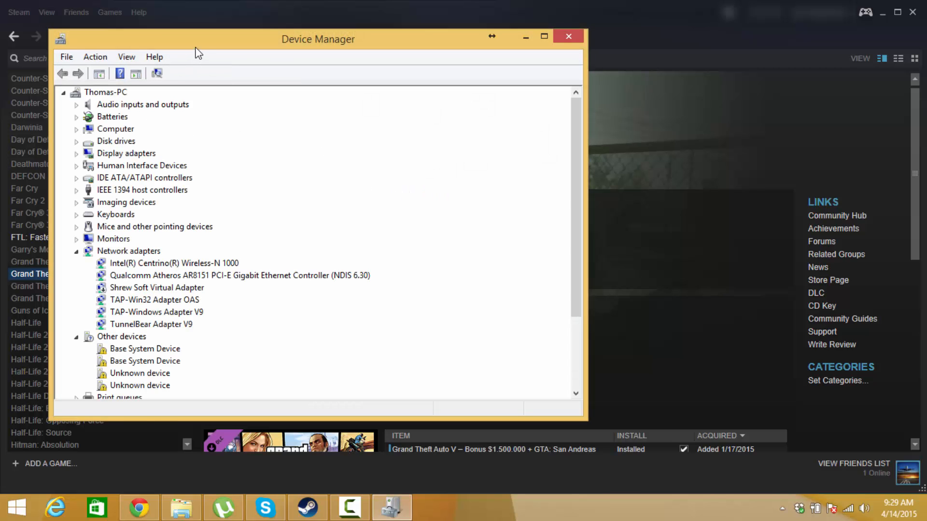
left_click_drag(318, 39, 468, 54)
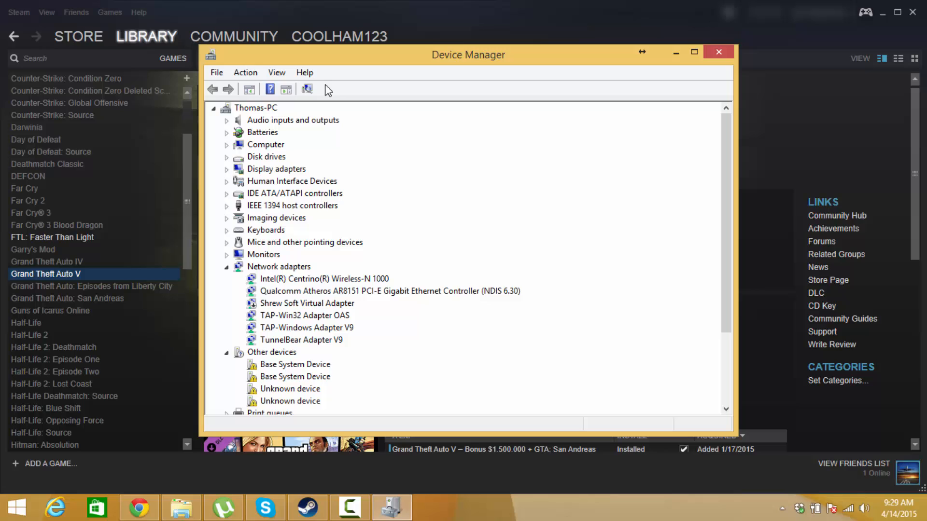
left_click(226, 169)
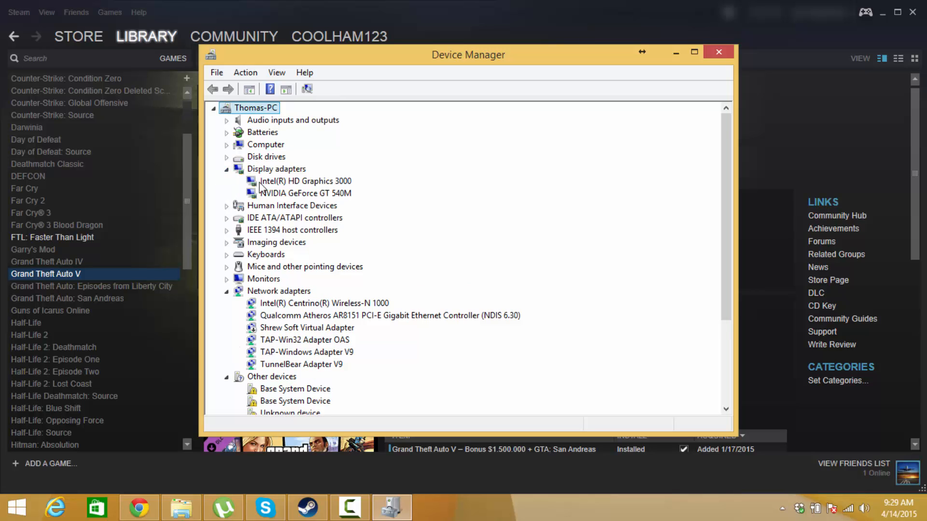
mouse_move(298, 201)
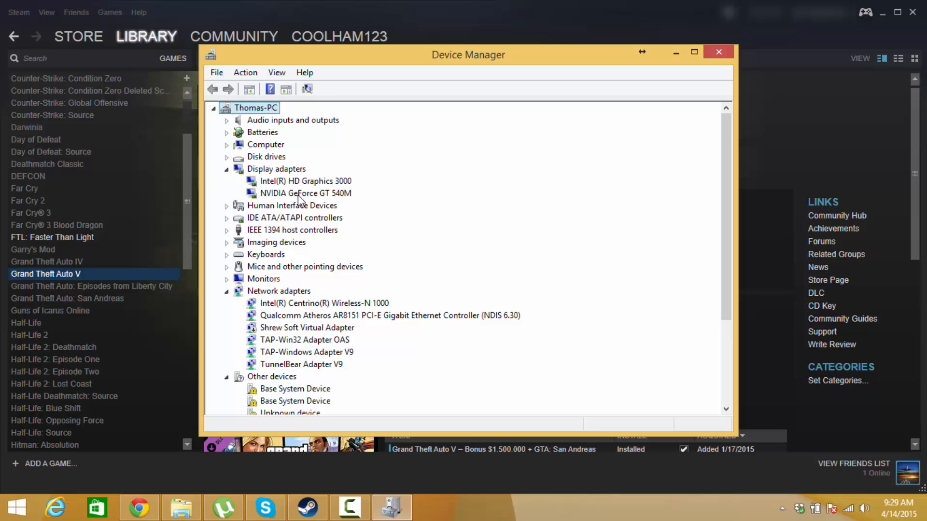
- Disable the NVIDIA GeForce GT 540M adapter from its context menu and reselect it
right_click(302, 194)
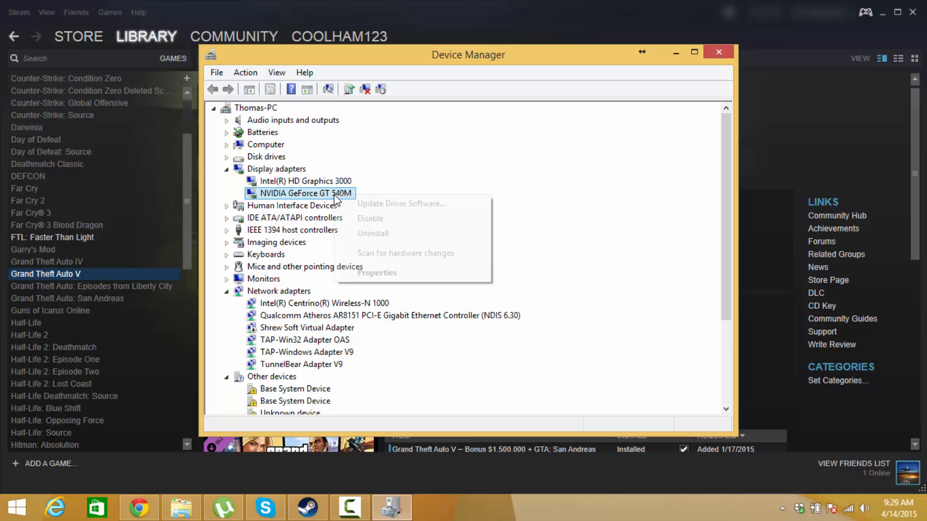
mouse_move(368, 219)
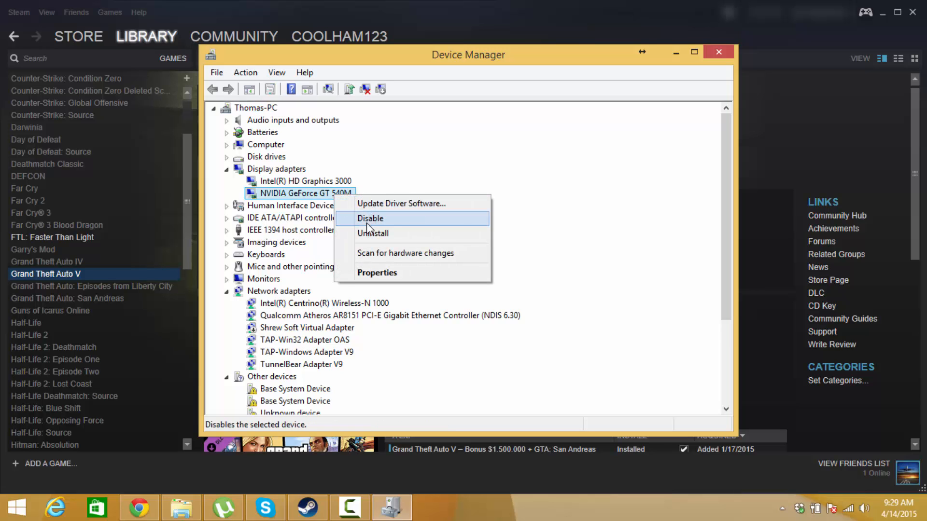
left_click(370, 218)
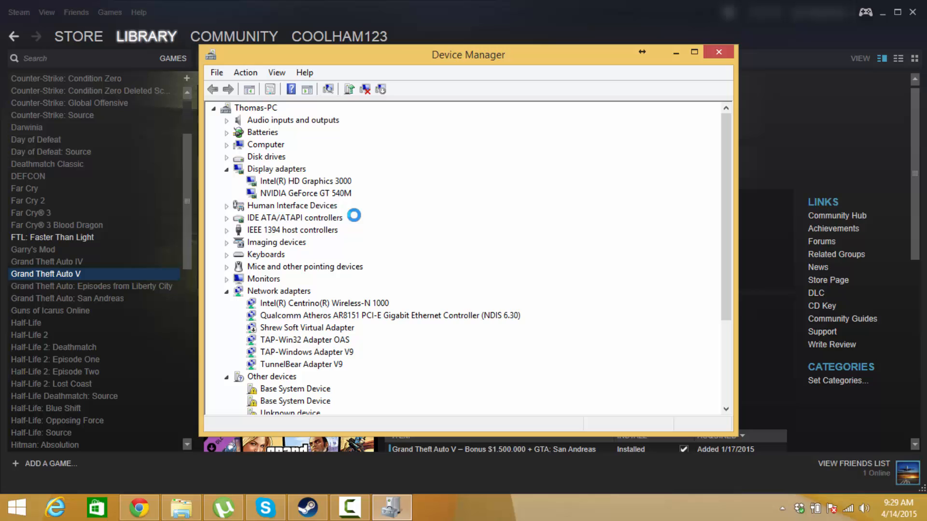
left_click(304, 193)
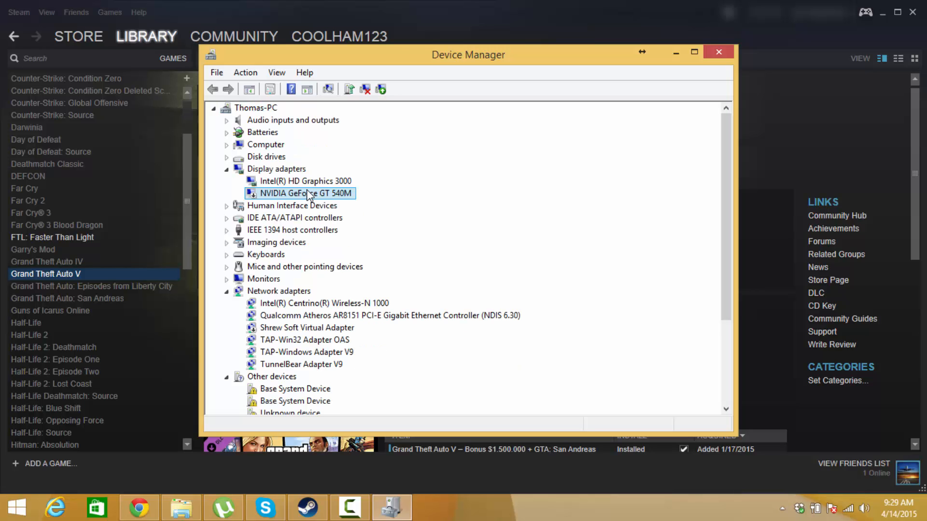
mouse_move(318, 205)
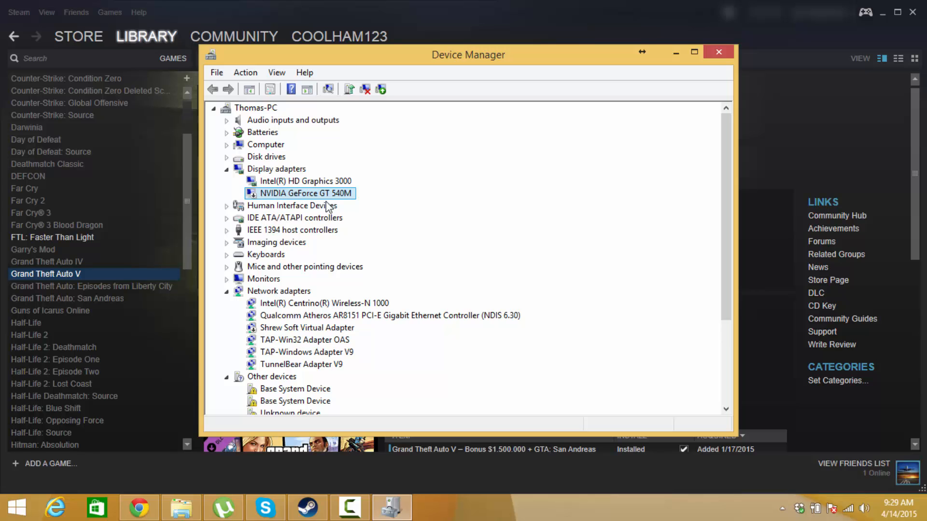
mouse_move(271, 427)
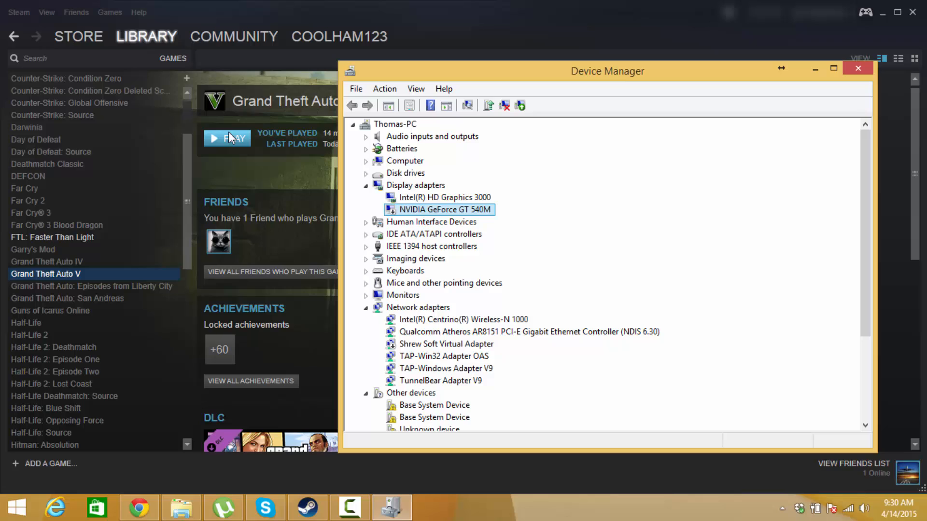
mouse_move(151, 392)
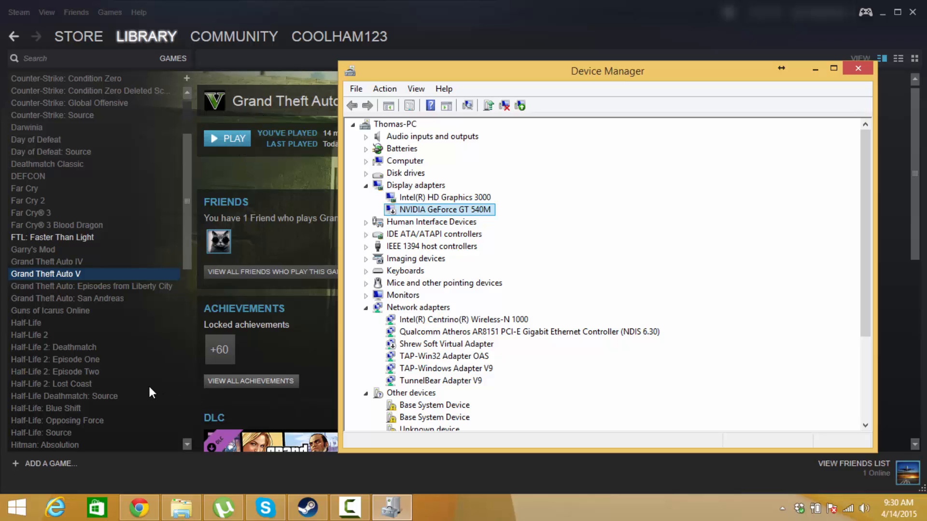
mouse_move(562, 258)
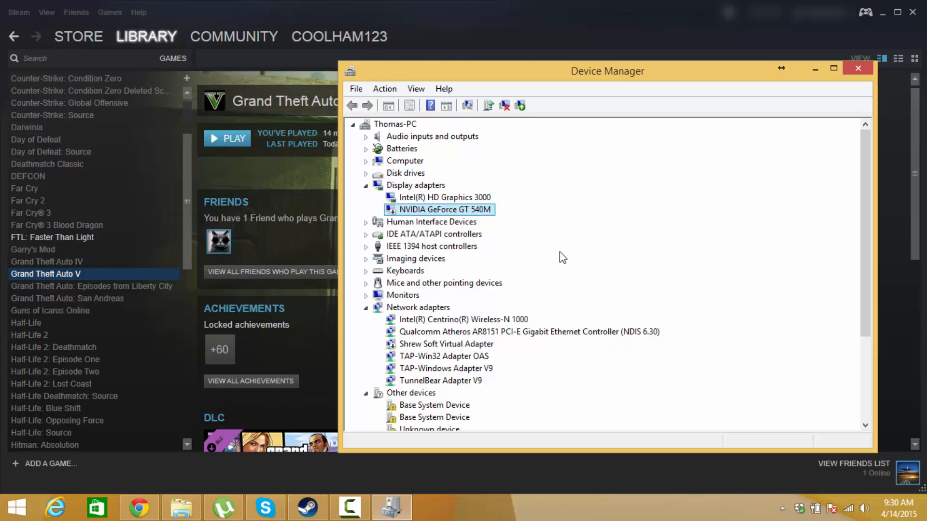
mouse_move(506, 215)
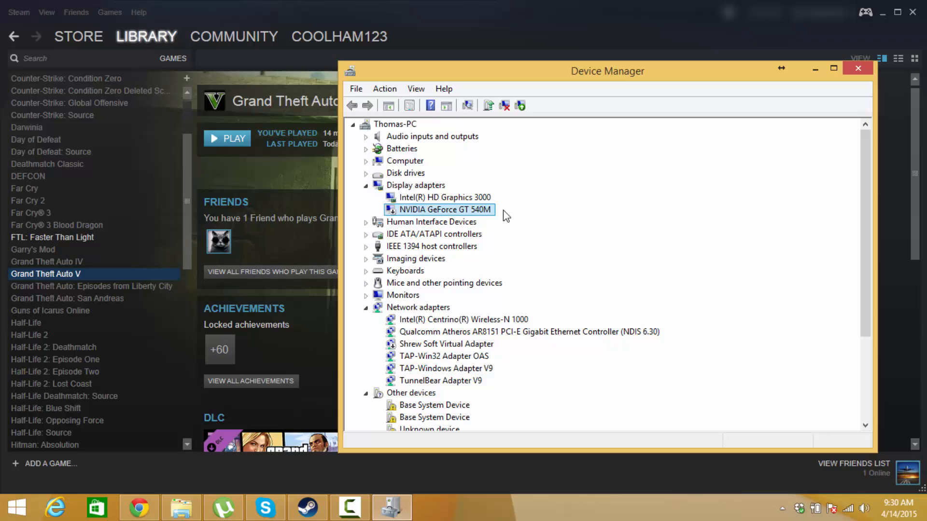
mouse_move(477, 215)
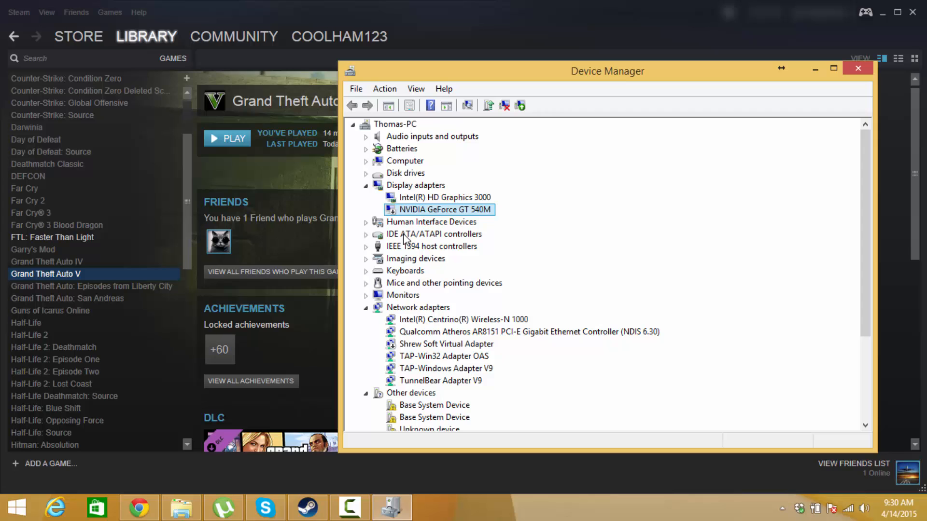
mouse_move(483, 224)
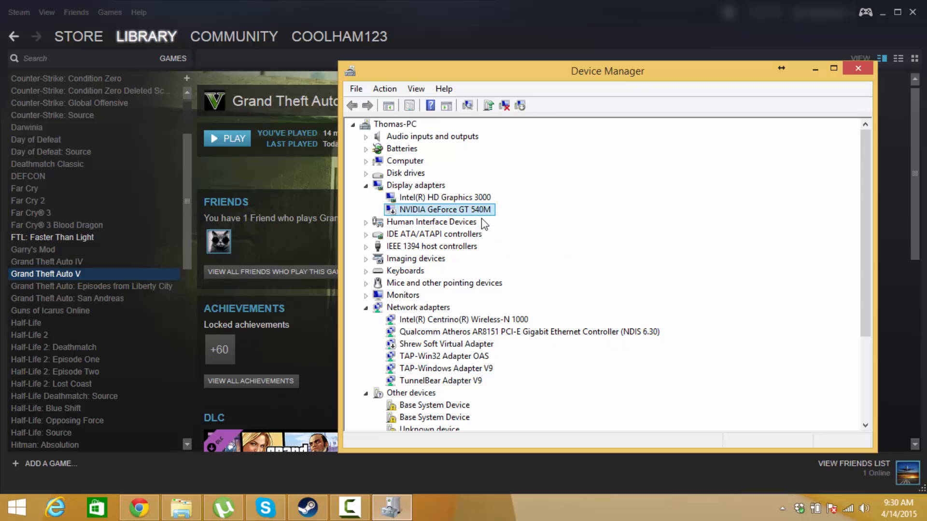
- Reposition the Device Manager window back over the game page
left_click_drag(607, 71, 574, 93)
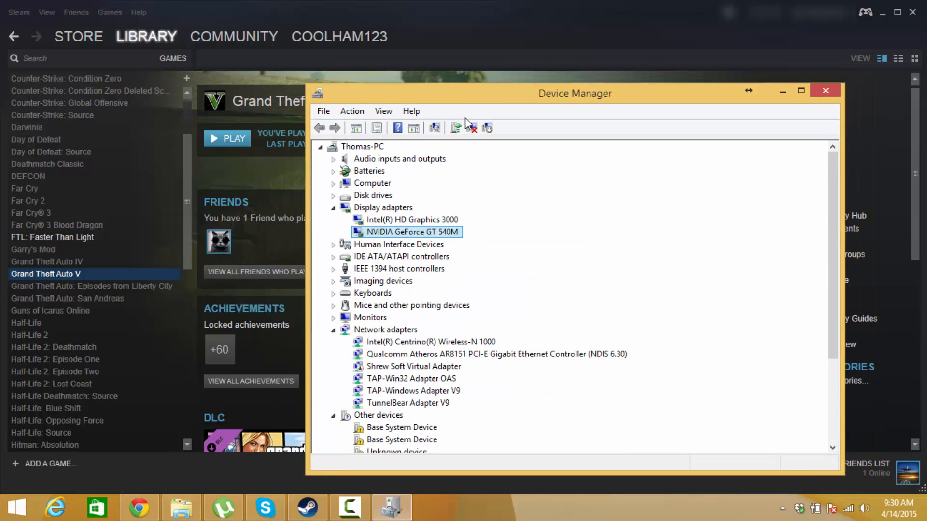
left_click_drag(574, 93, 517, 79)
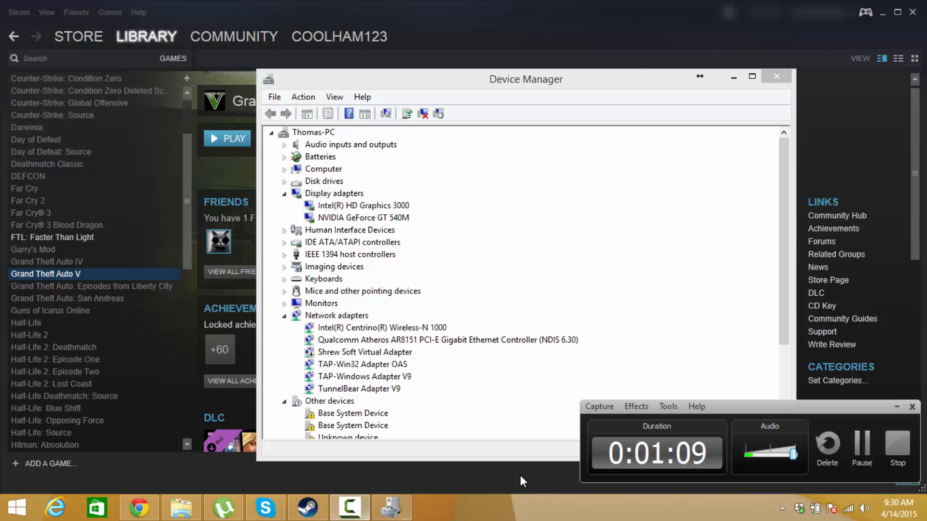
mouse_move(753, 412)
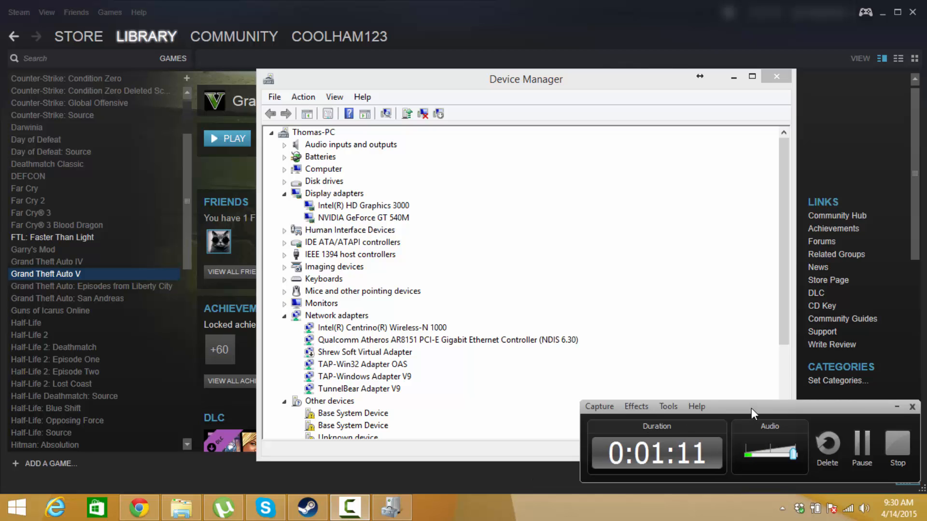